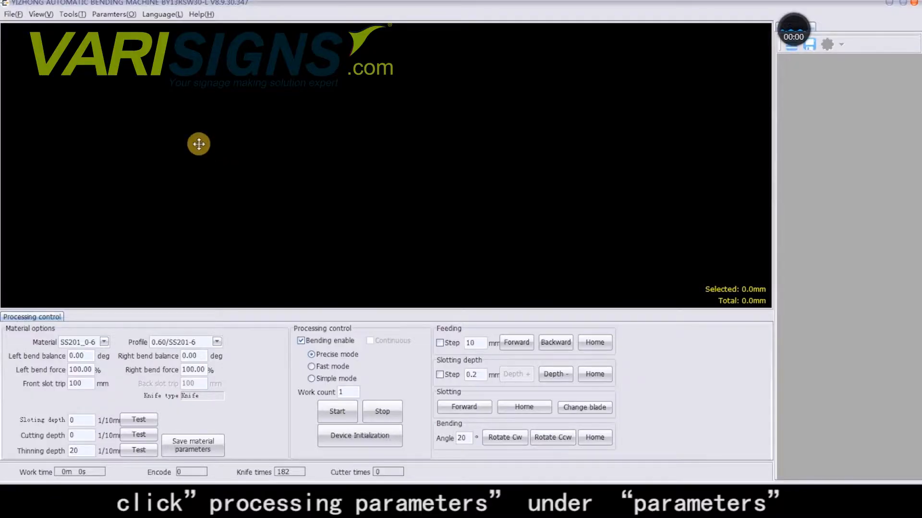
Step: Check the current bending span in Processing parameters and close without saving
click(112, 14)
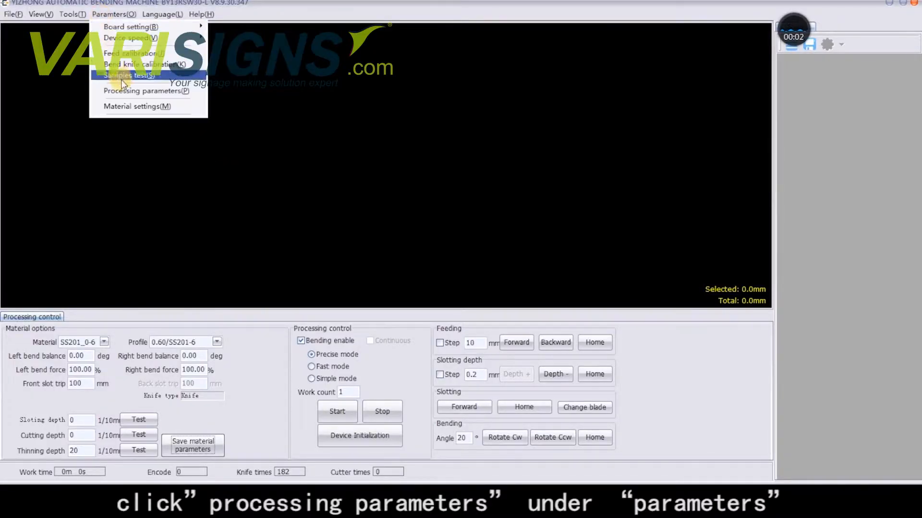
mouse_move(144, 90)
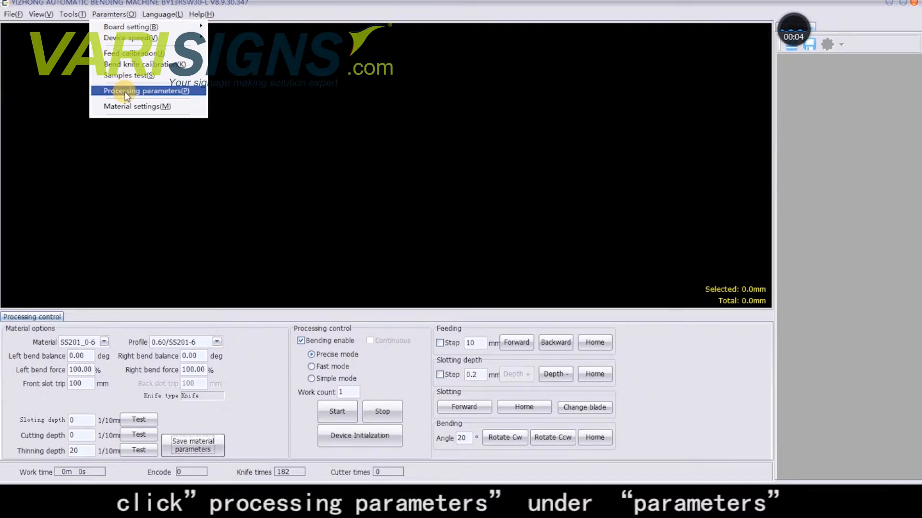
click(143, 91)
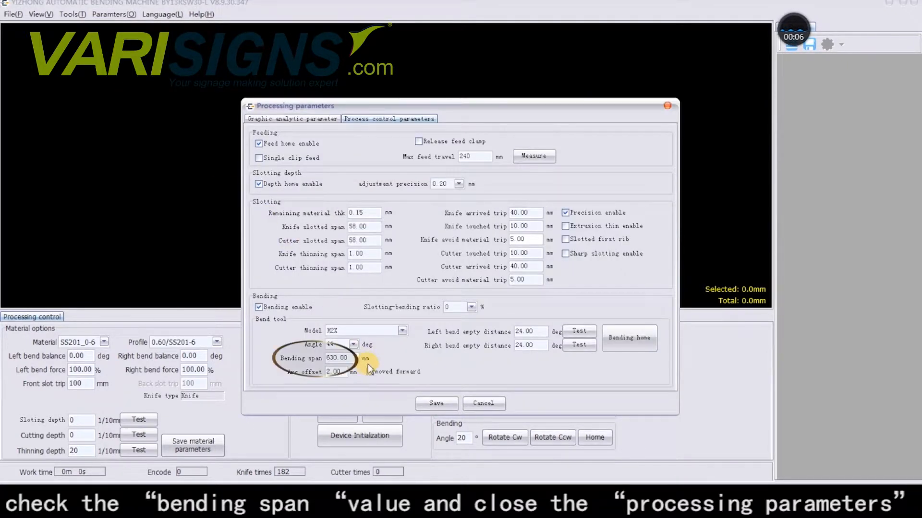
click(338, 359)
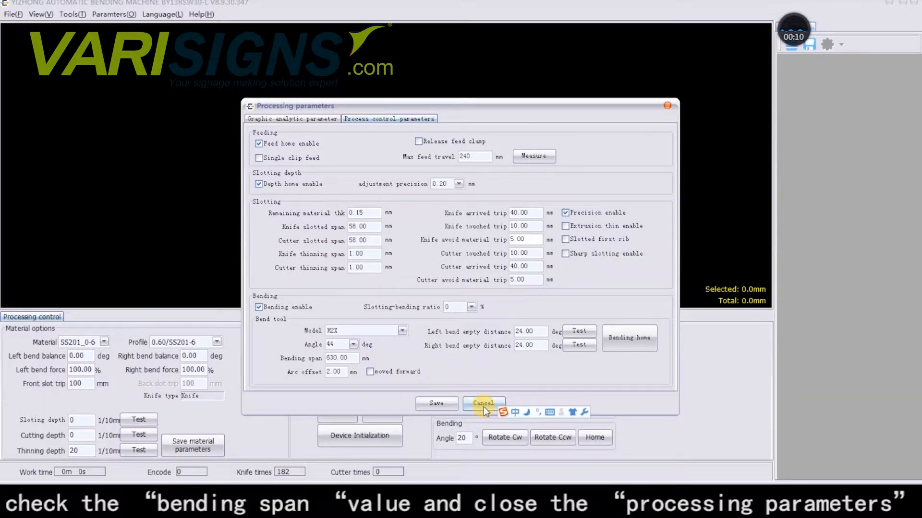
click(484, 404)
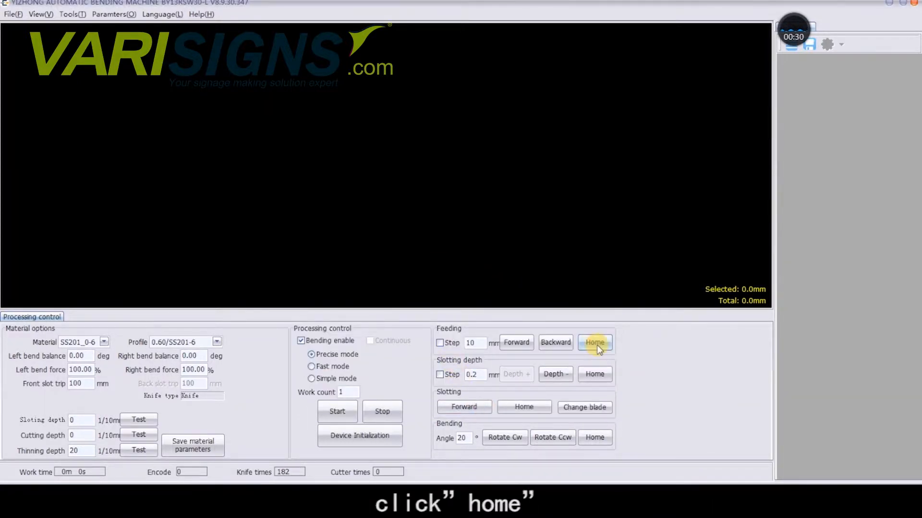
Step: Home the feeder and feed forward by a 630 mm step
click(594, 343)
text(63)
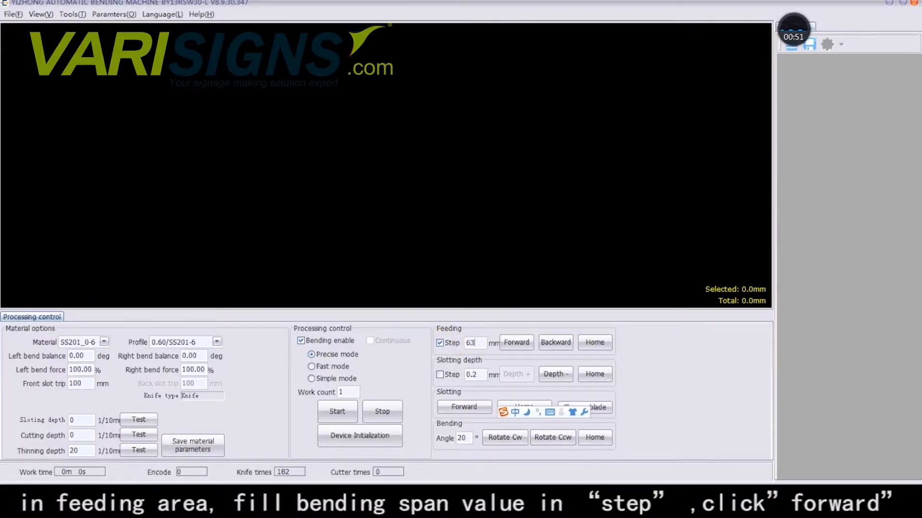
click(515, 343)
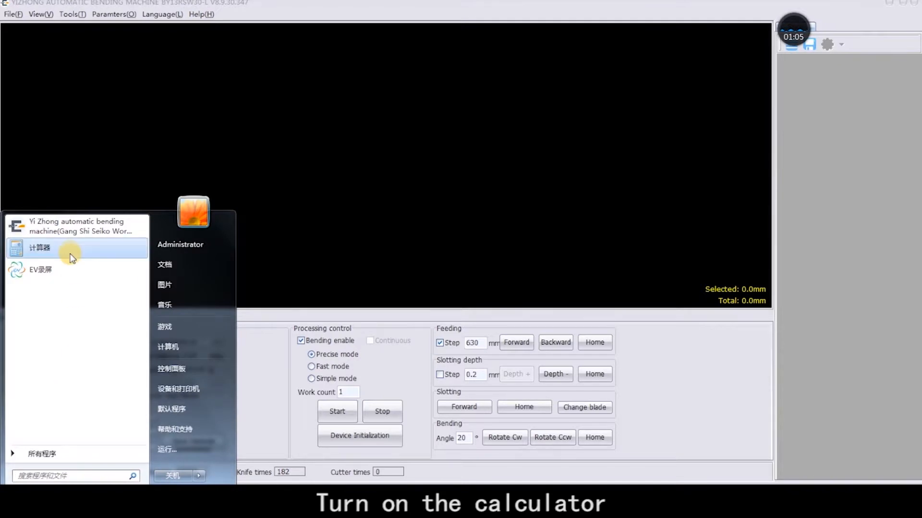
Step: Compute 630 - 13.5 = 616.5 in Calculator, then close it
click(40, 247)
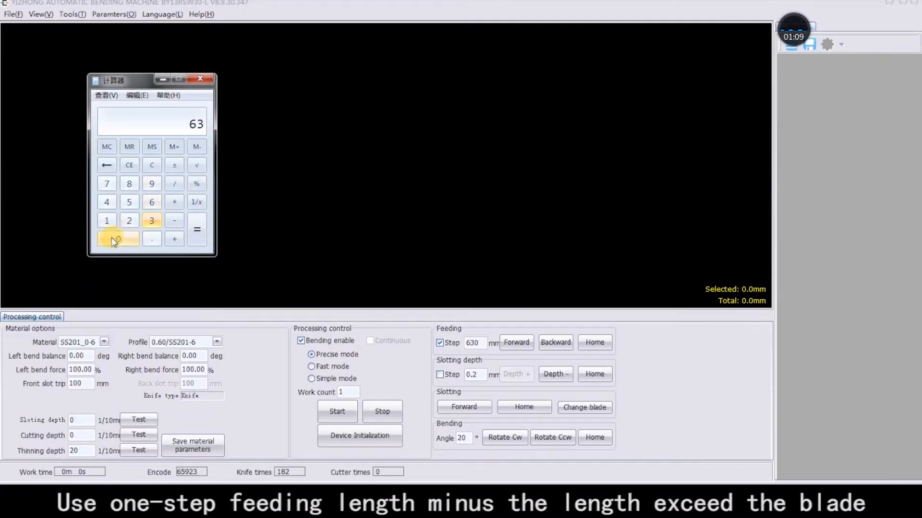
click(118, 239)
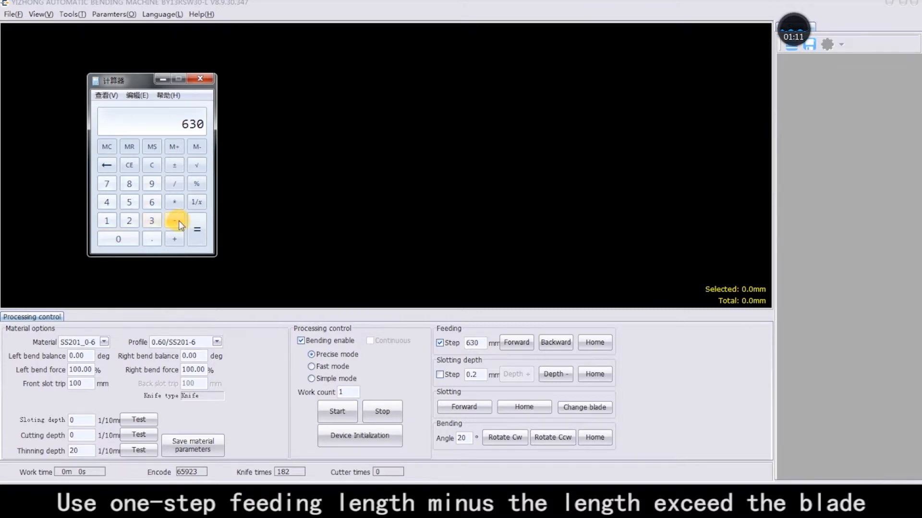
click(173, 220)
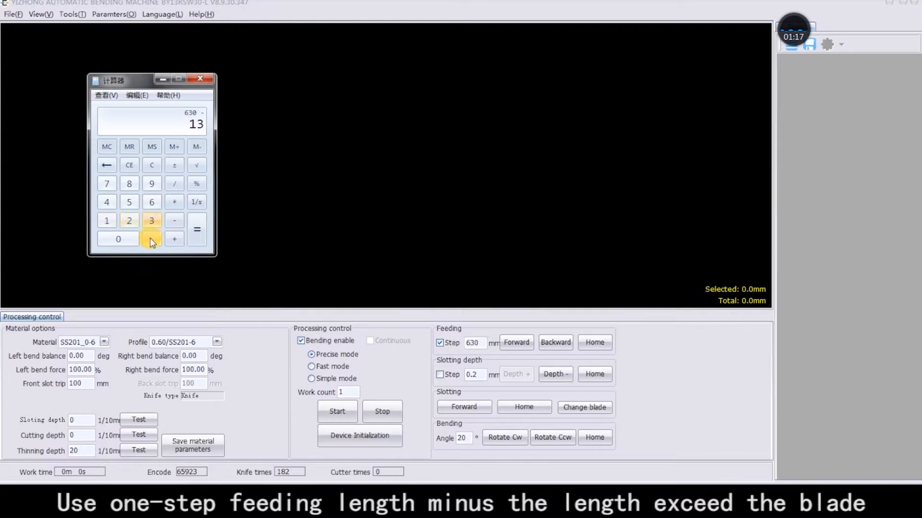
click(197, 230)
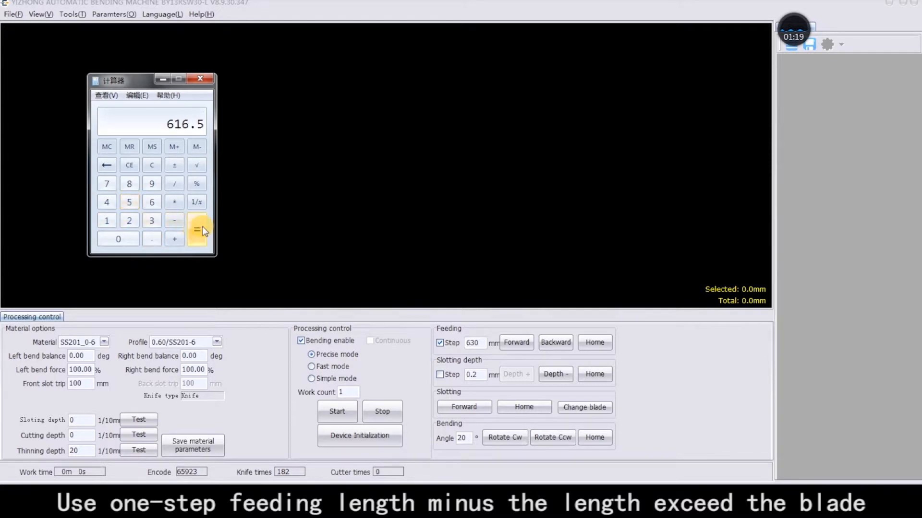
mouse_move(228, 95)
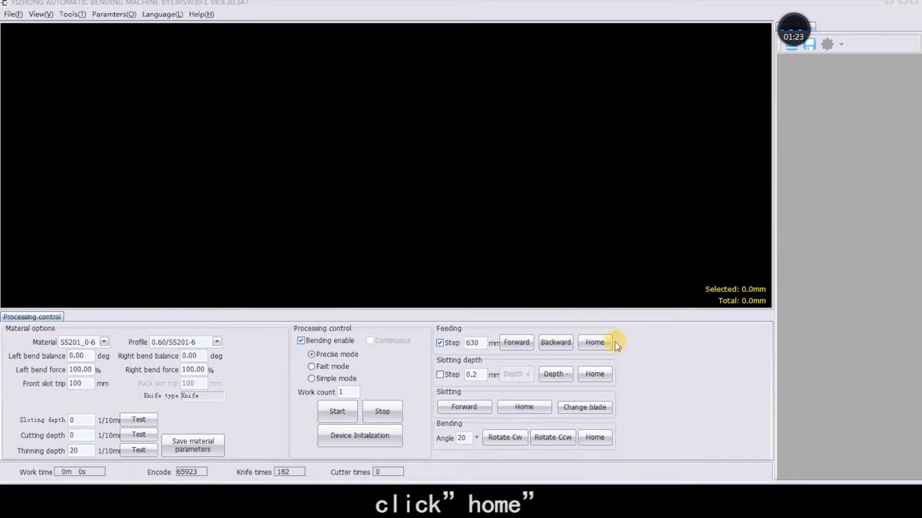
Step: Home the feeder and feed forward repeatedly using a 616.5 mm step
click(594, 342)
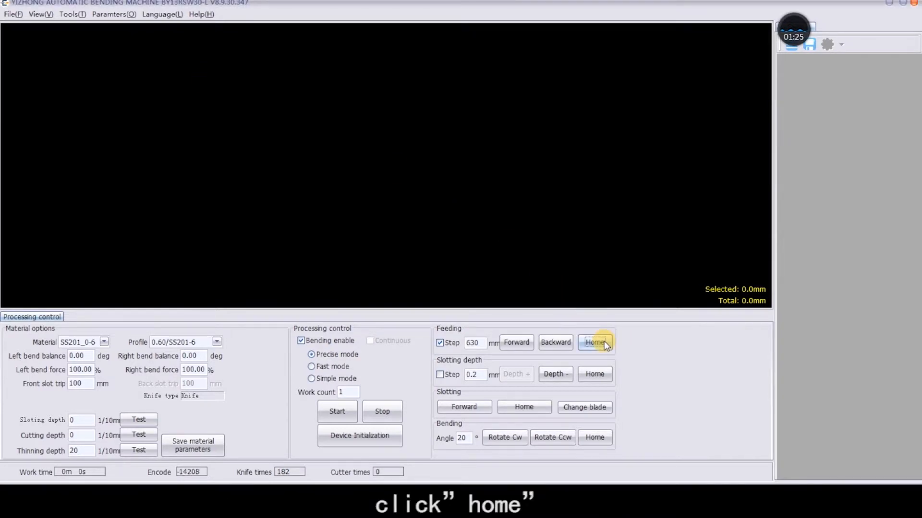
click(594, 342)
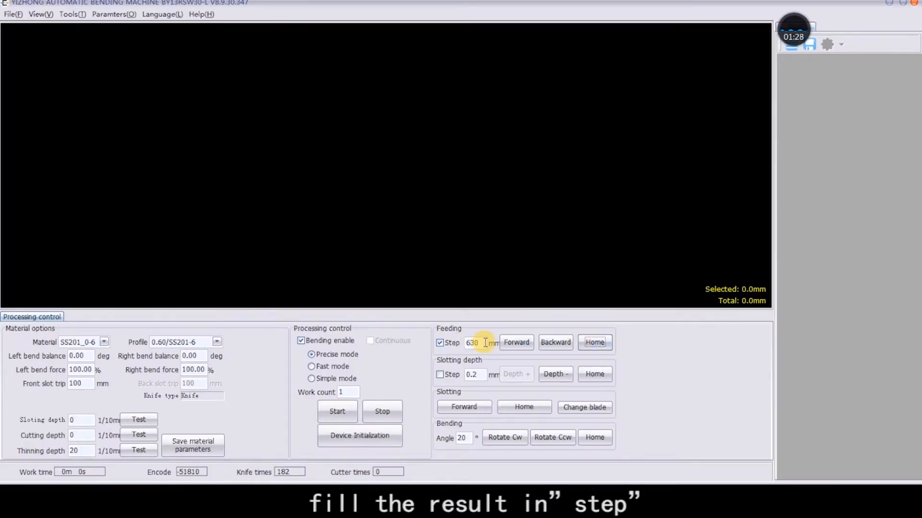
triple_click(471, 343)
text(616.)
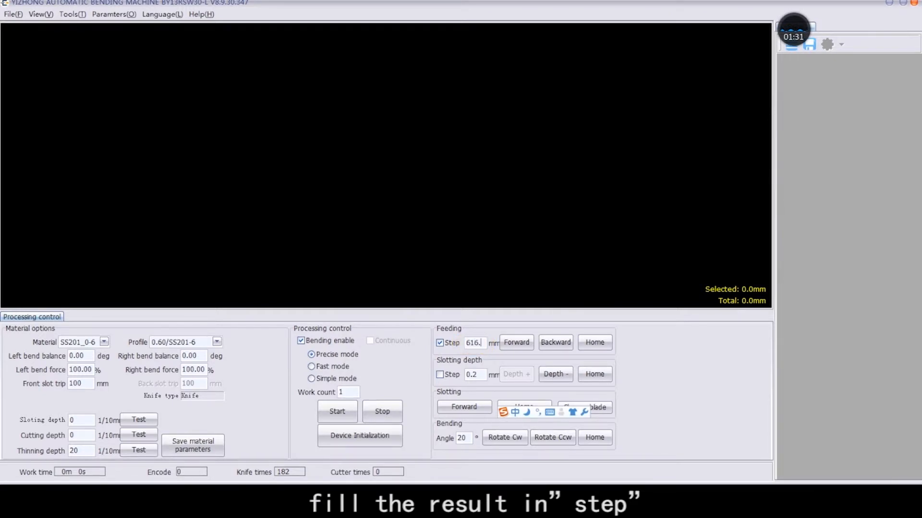
click(516, 343)
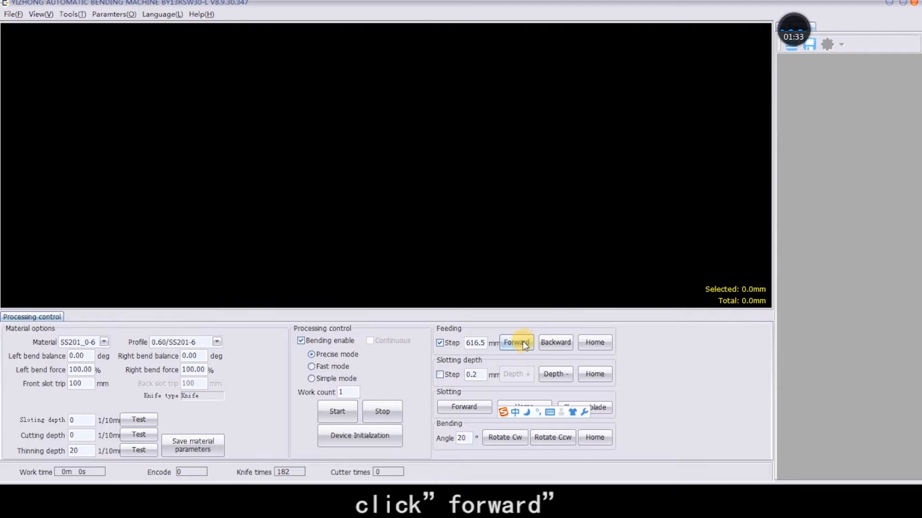
click(516, 343)
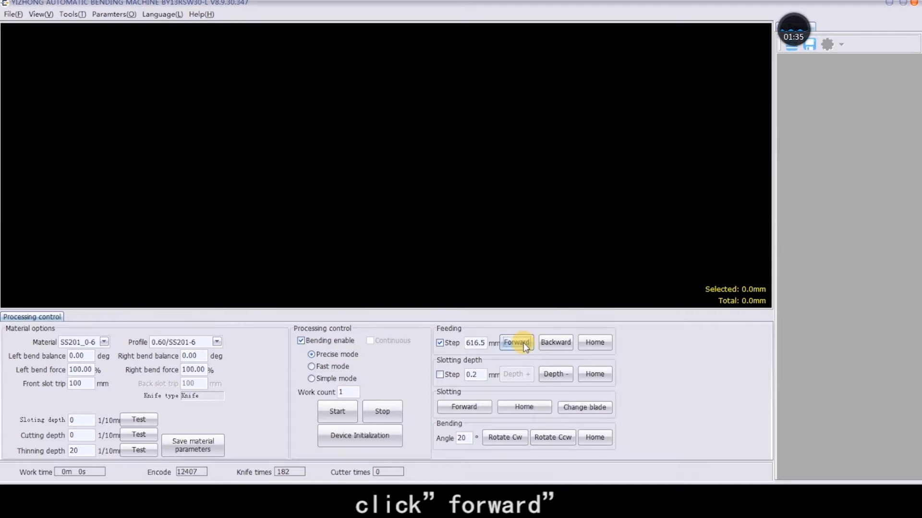
click(516, 343)
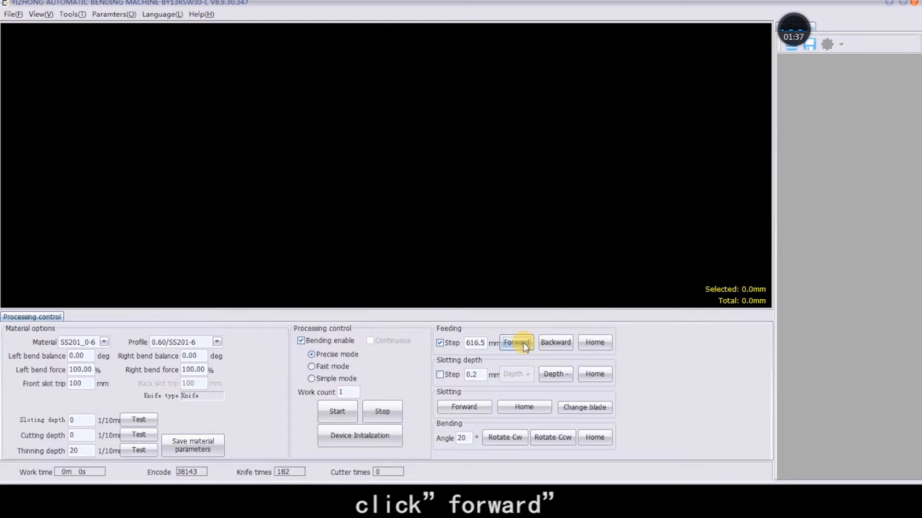
click(516, 343)
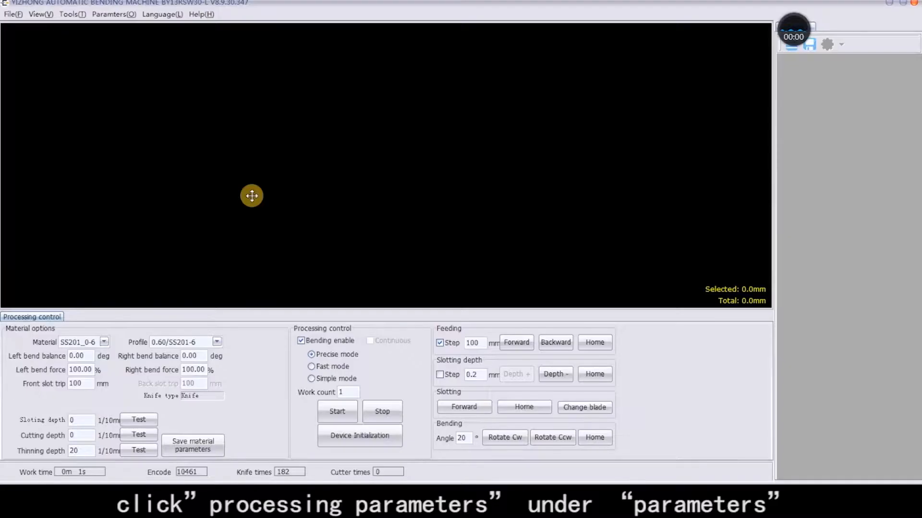
Step: Set Bending span to 616.5 mm in Processing parameters and save it
click(112, 14)
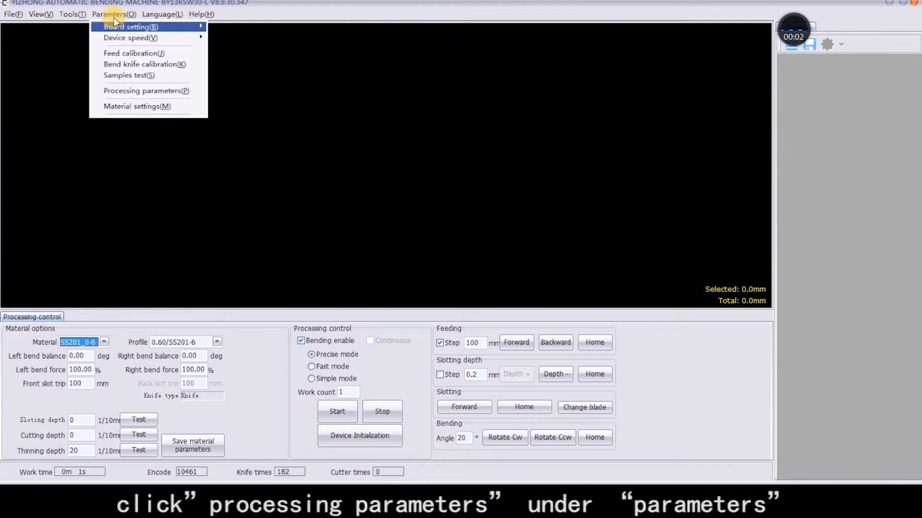
mouse_move(146, 91)
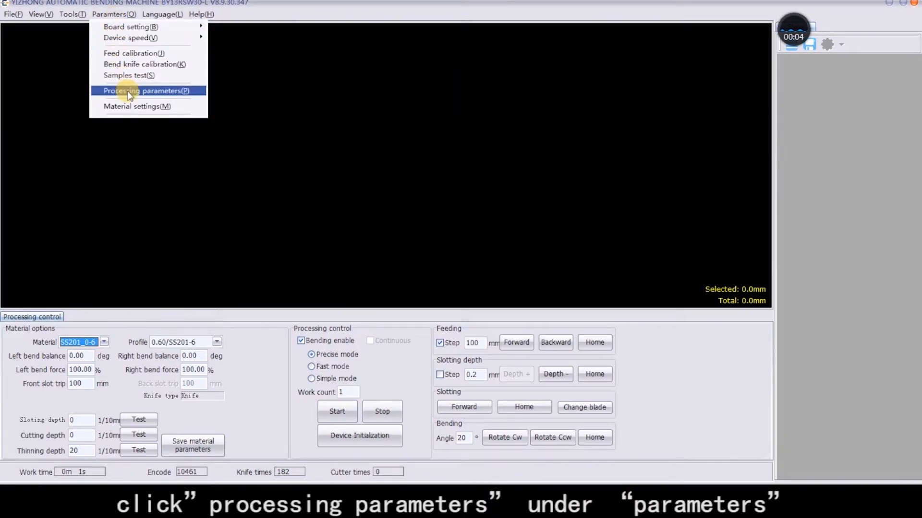
click(146, 91)
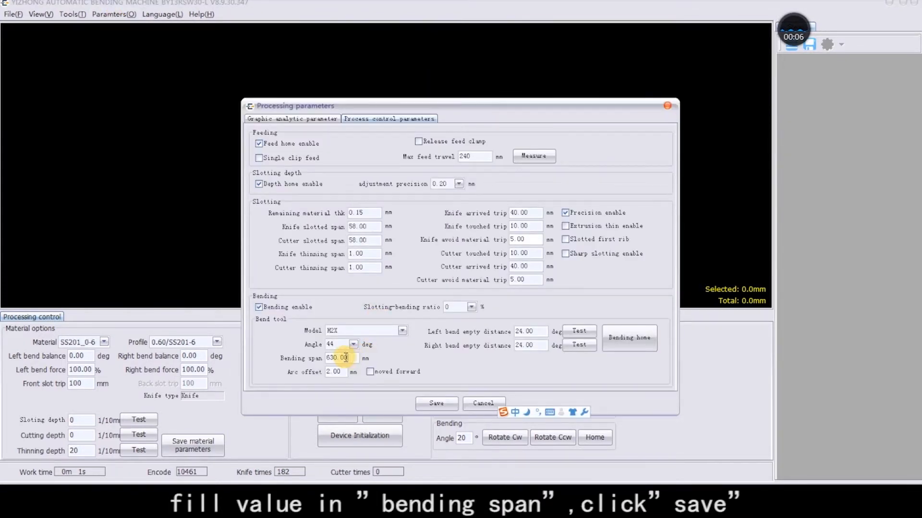
text(616.5)
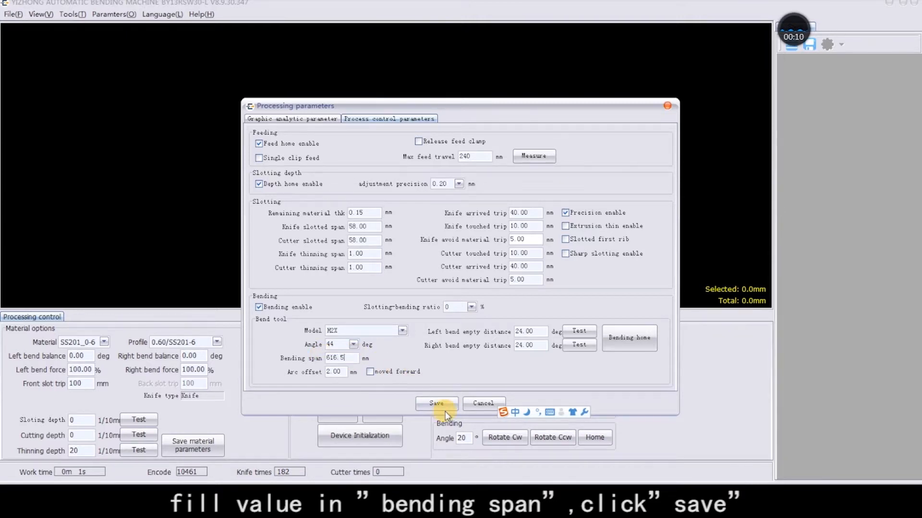
click(436, 403)
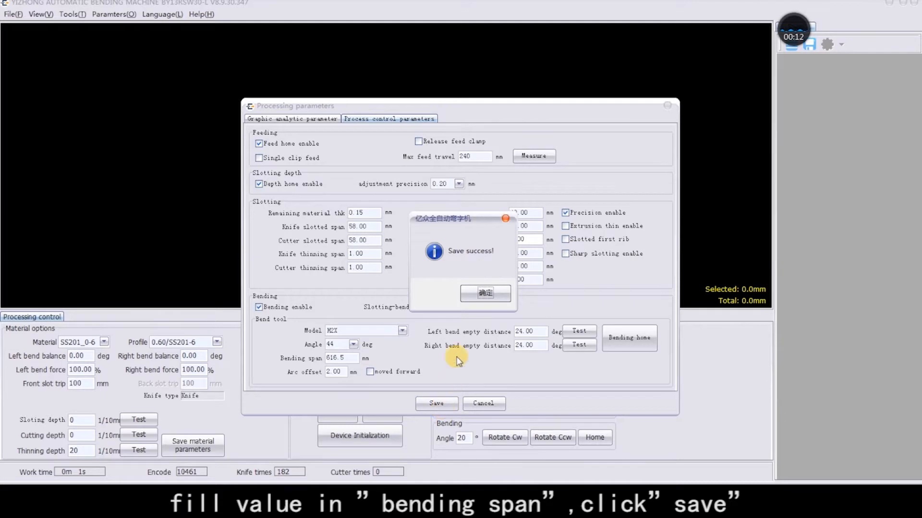
click(485, 294)
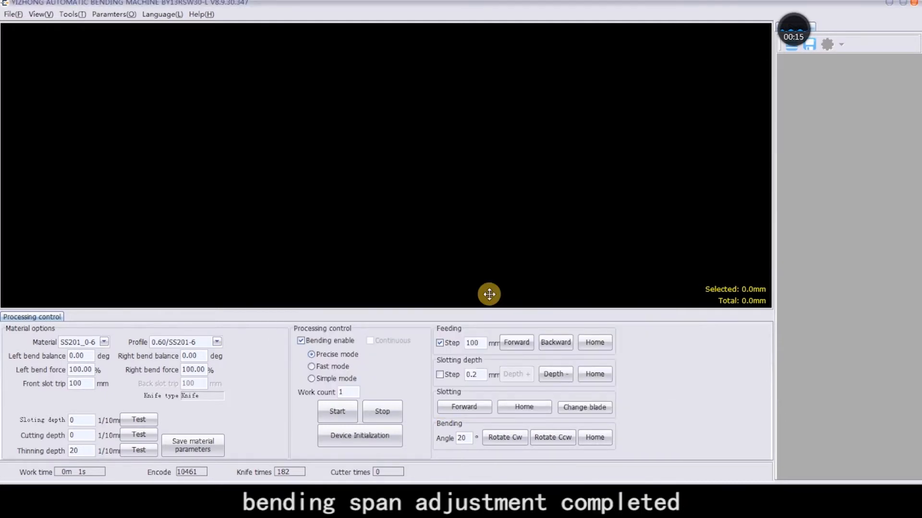
Step: Home the feeder and feed forward by a 100 mm step
click(594, 343)
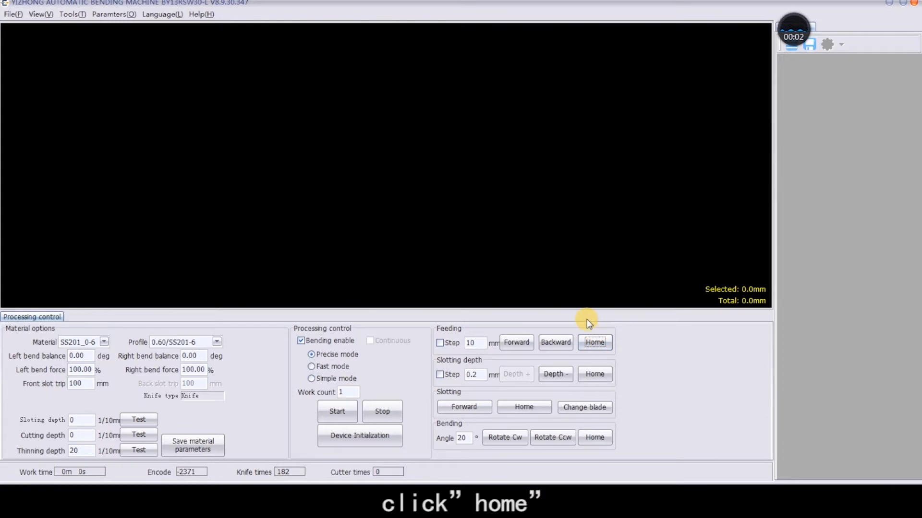
click(593, 342)
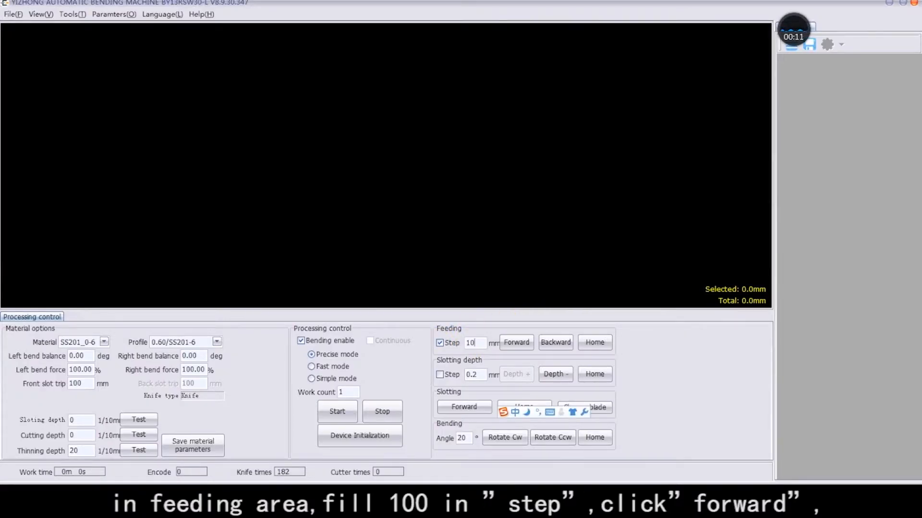
click(515, 343)
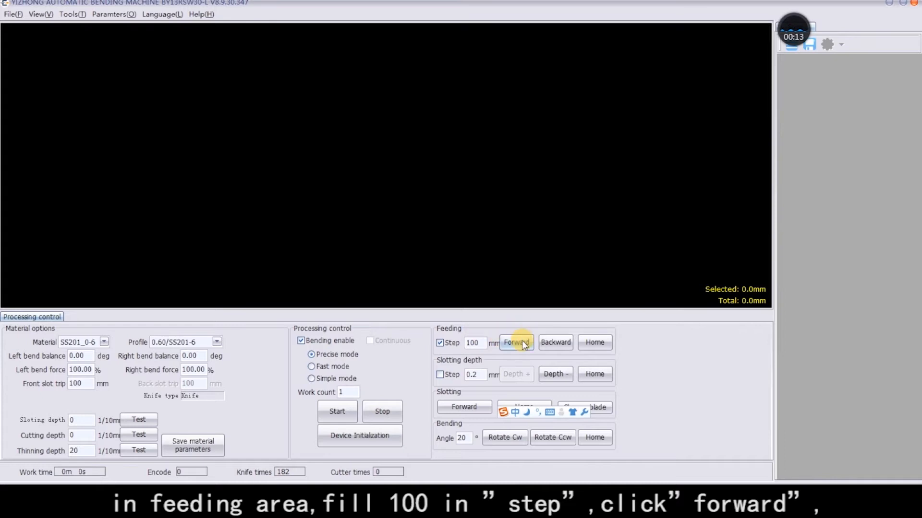
click(515, 342)
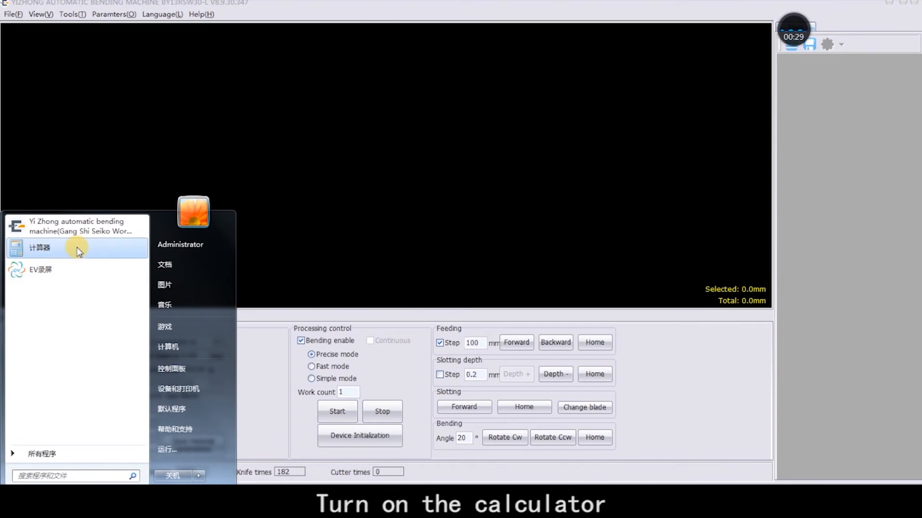
Step: Compute 100 - 46.5 = 53.5 in Calculator, then close it
click(39, 248)
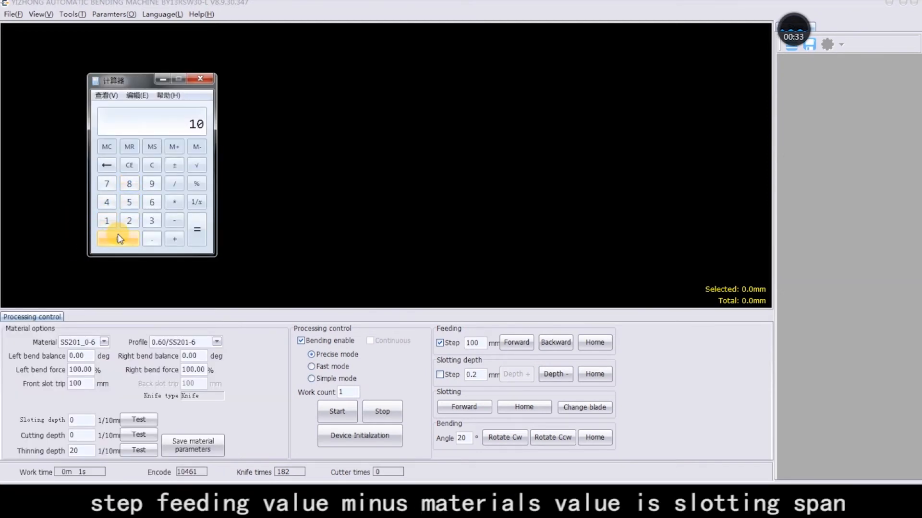
click(117, 238)
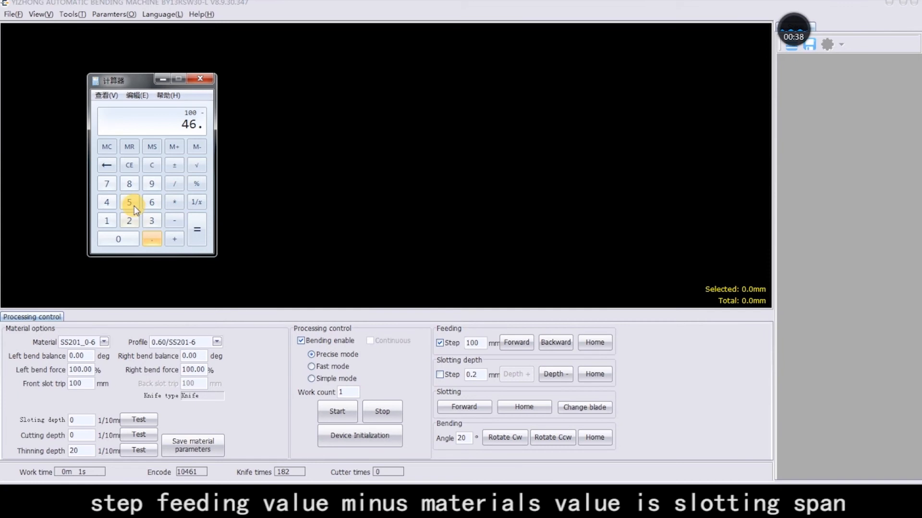
click(128, 202)
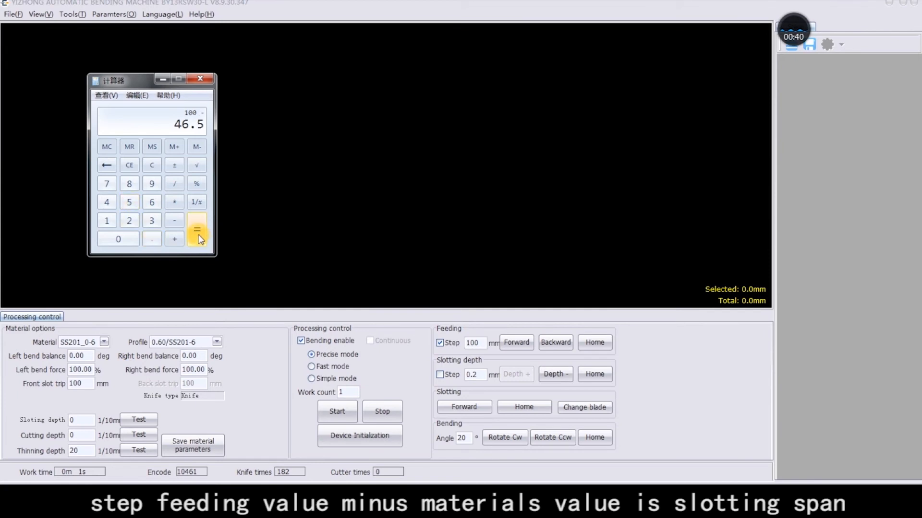
click(197, 230)
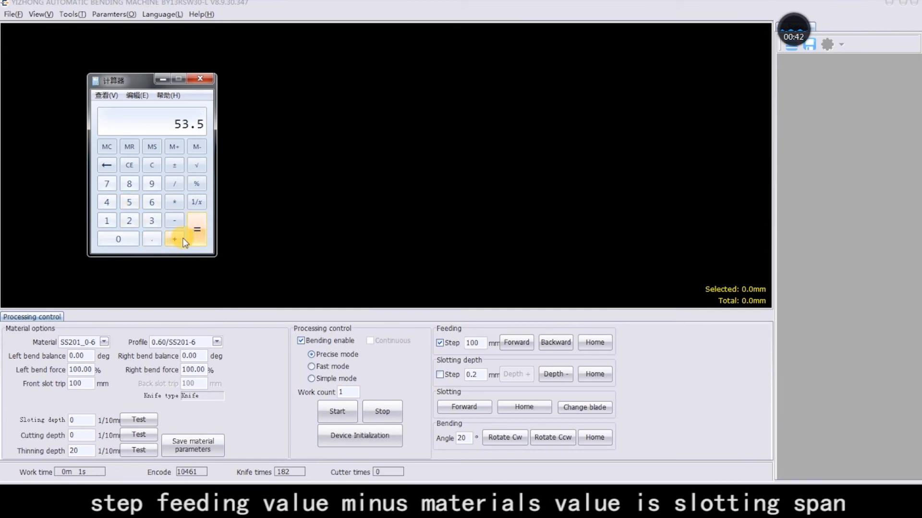
mouse_move(200, 79)
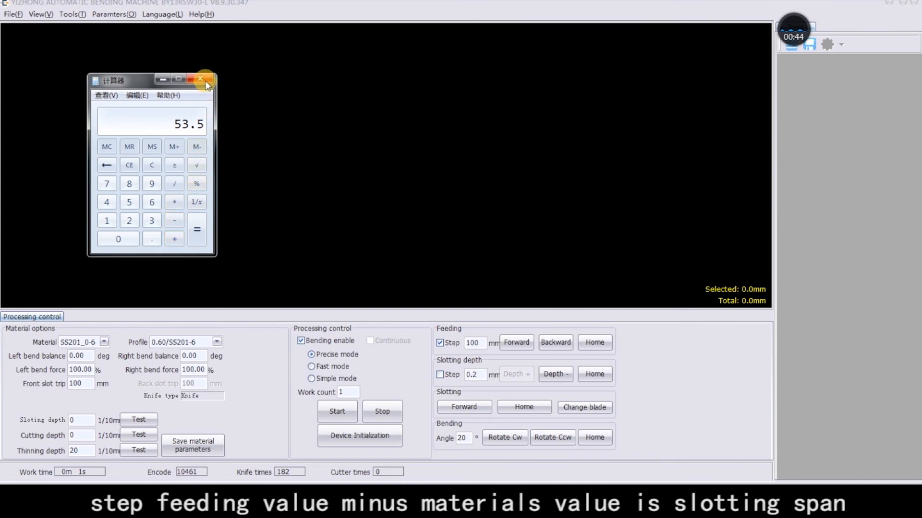
click(200, 79)
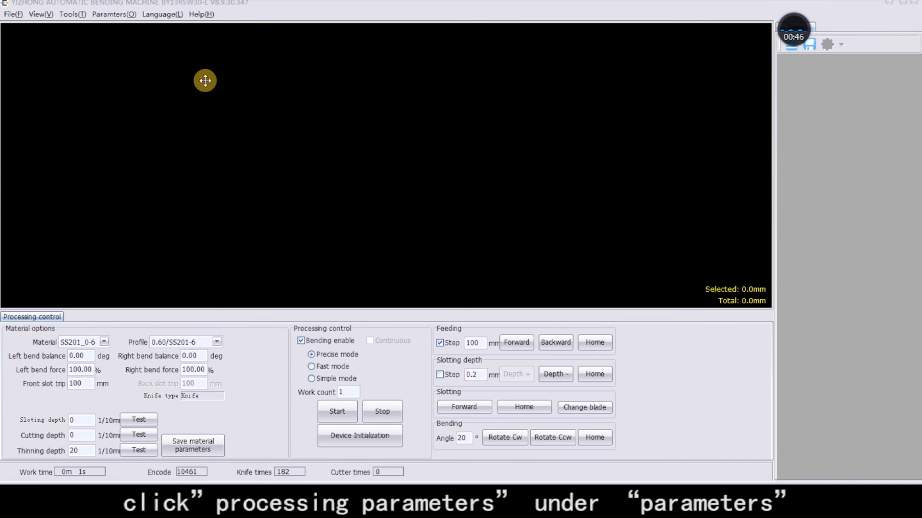
Step: Set Knife slotted span to 53.5 mm in Processing parameters and save it
click(113, 14)
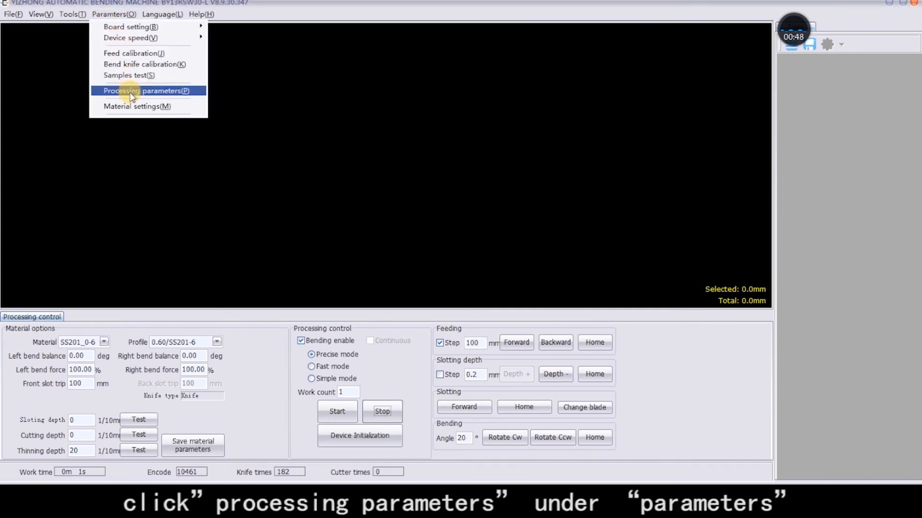
click(146, 91)
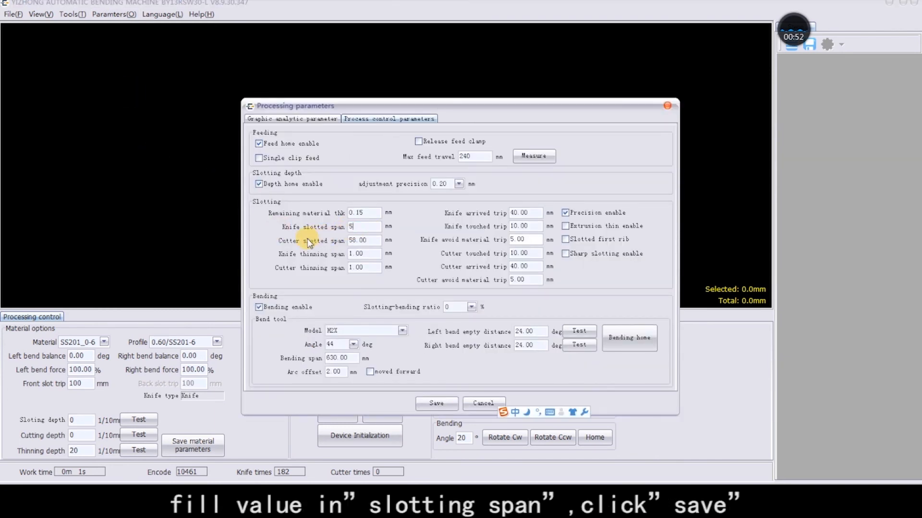
text(53.5)
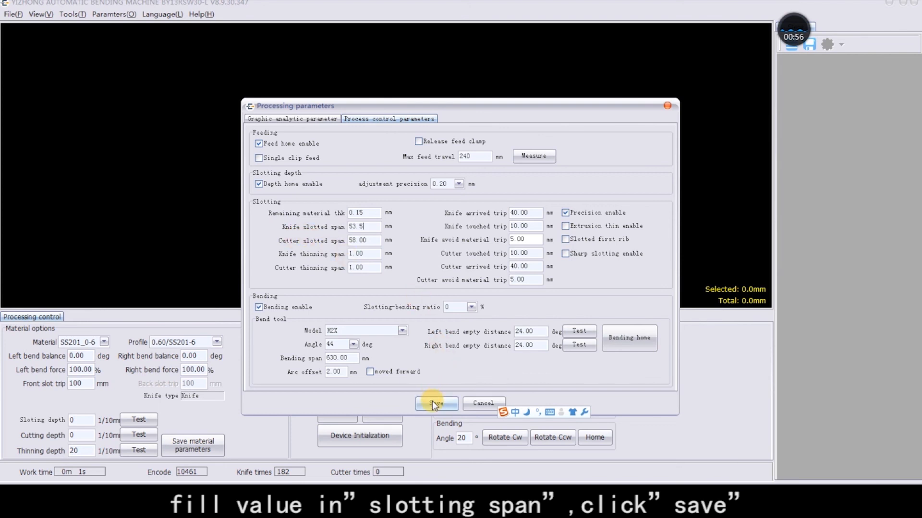
click(435, 404)
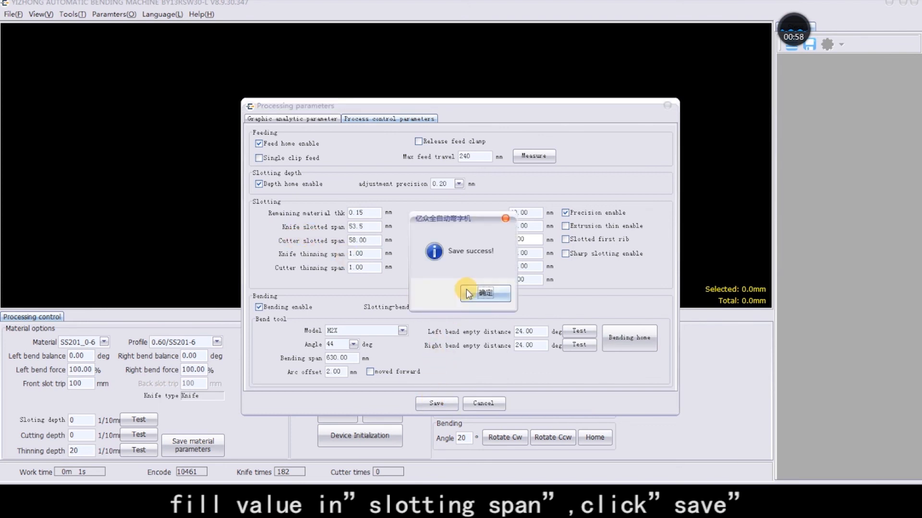
click(485, 294)
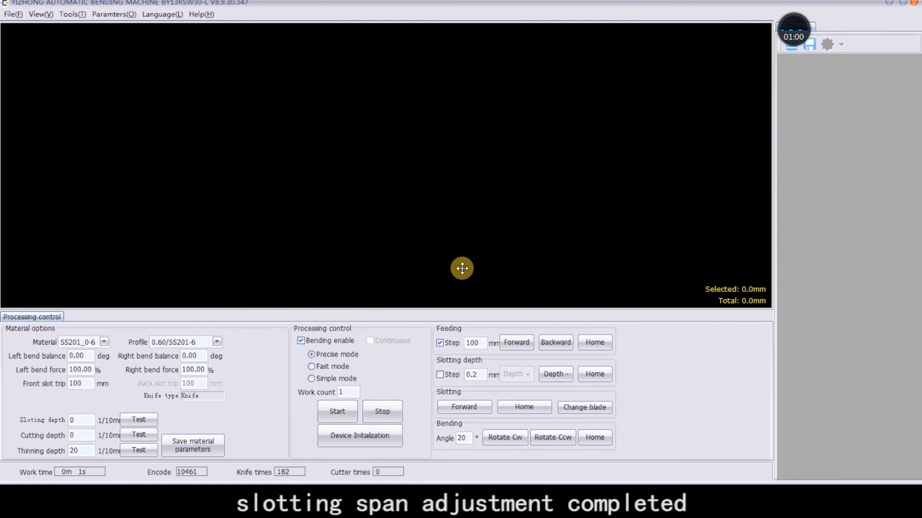